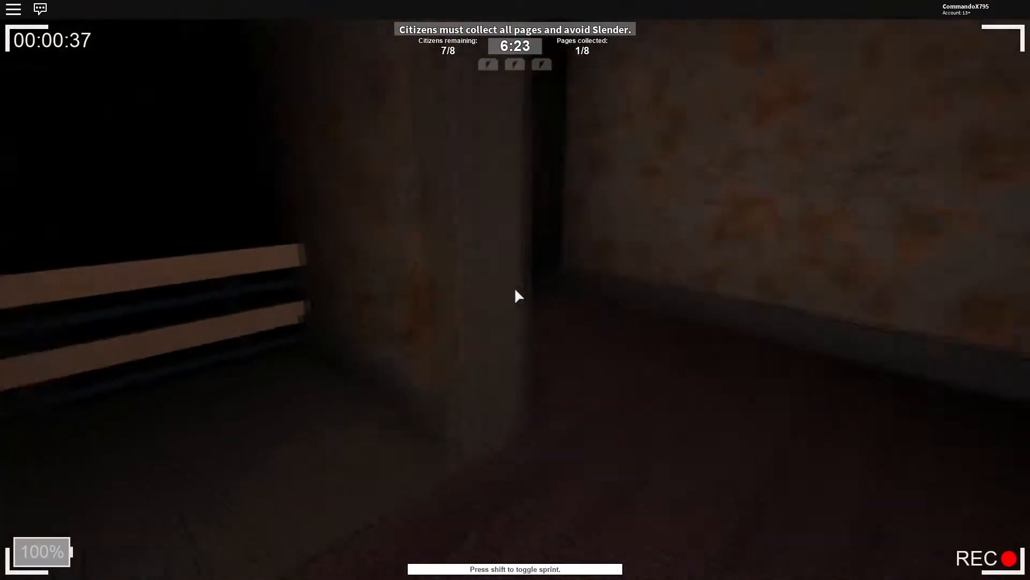
{"action": "mouse_move", "coordinate": [515, 296]}
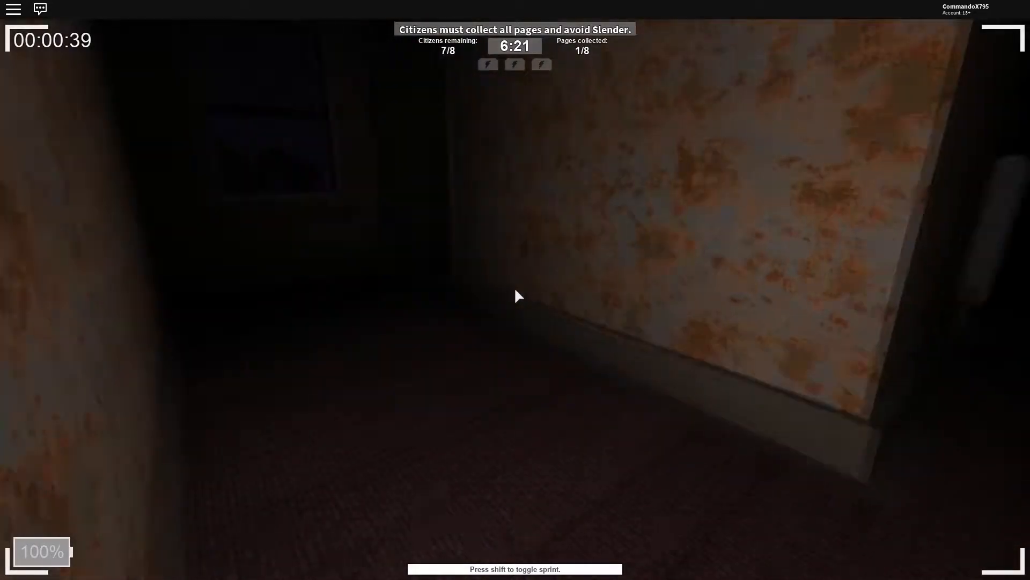
{"action": "mouse_move", "coordinate": [516, 297]}
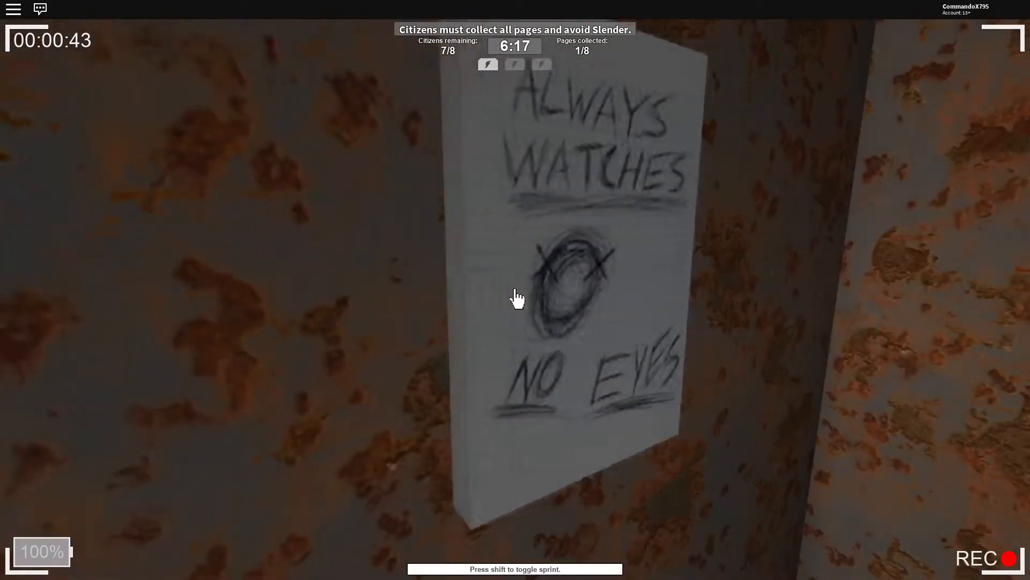
Collect the wall page reading ALWAYS WATCHES / NO EYES in the rusty corridor
{"action": "left_click", "coordinate": [518, 297]}
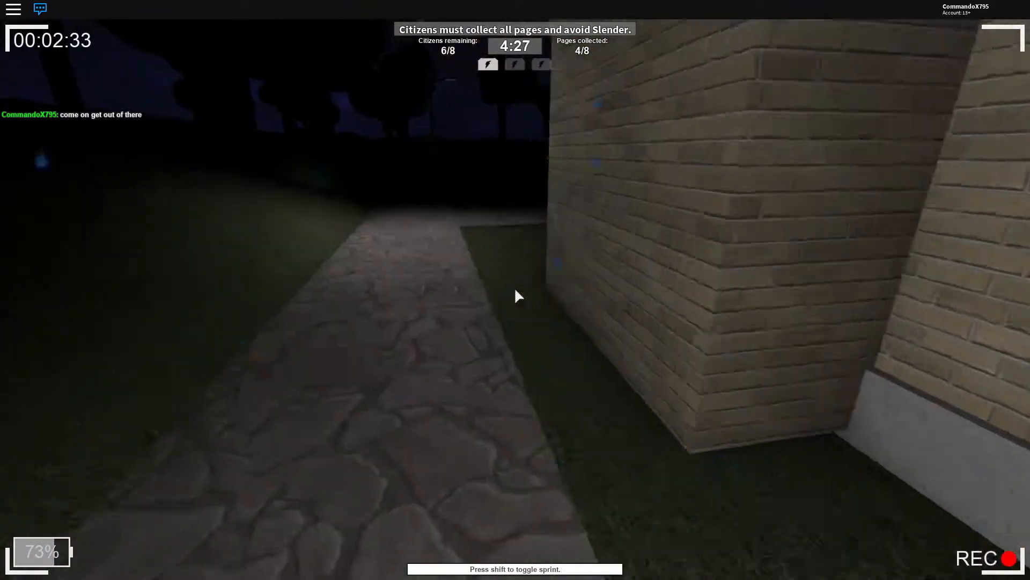
{"action": "mouse_move", "coordinate": [515, 297]}
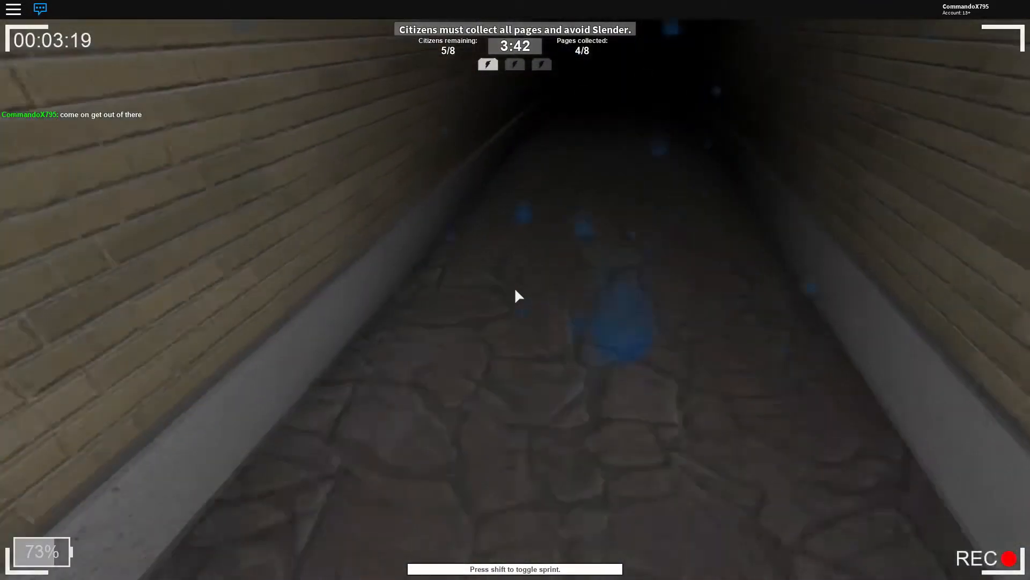
Walk forward down the narrow brick-walled corridor with the stone floor
{"action": "key", "text": "w"}
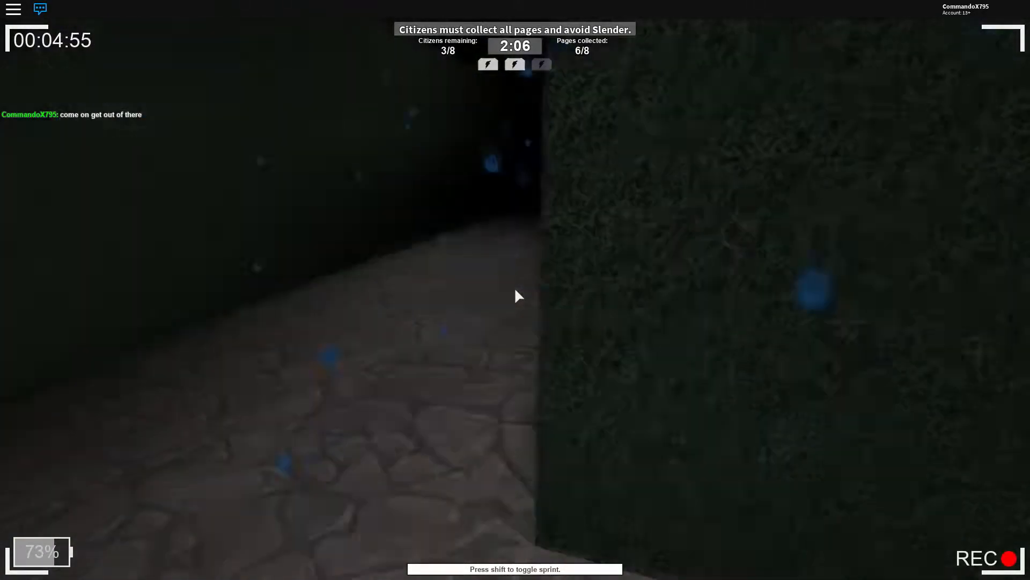
{"action": "mouse_move", "coordinate": [516, 296]}
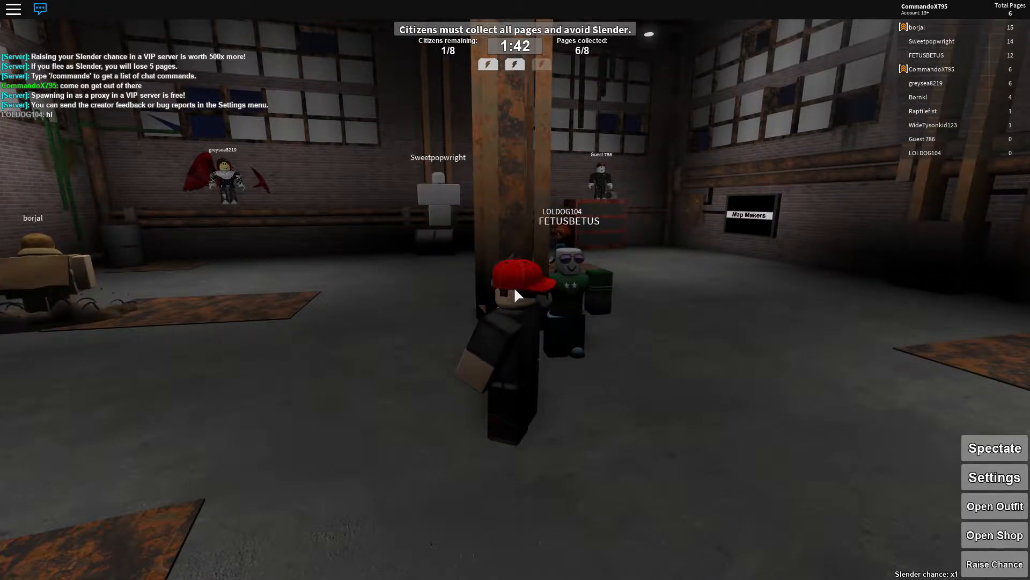
Show the Slender outfit collection with inventory, current head and suit, and lootbox items
{"action": "left_click", "coordinate": [993, 506]}
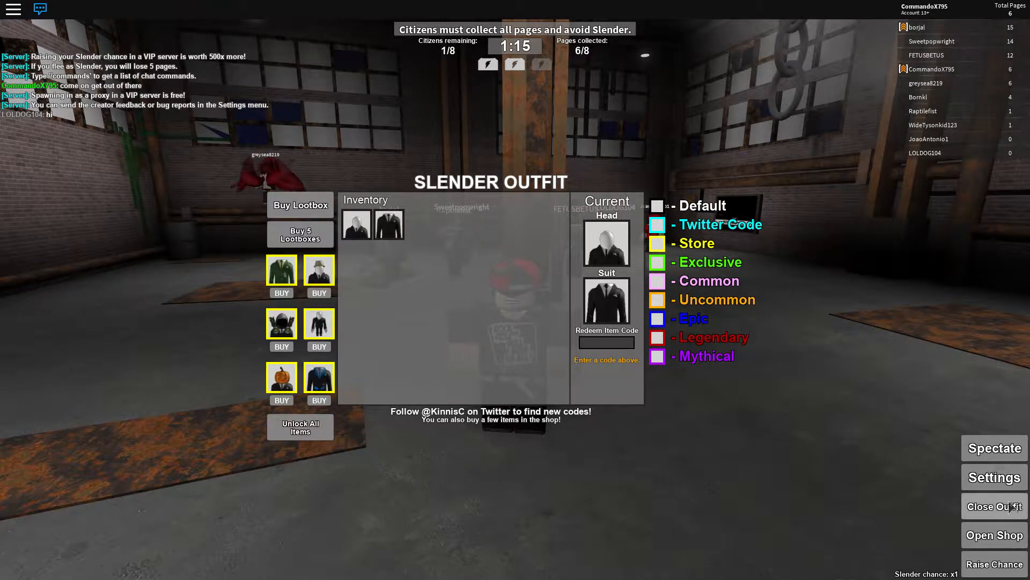
Close the Slender outfit collection and return to the lobby
{"action": "left_click", "coordinate": [993, 506]}
{"action": "type", "text": "come"}
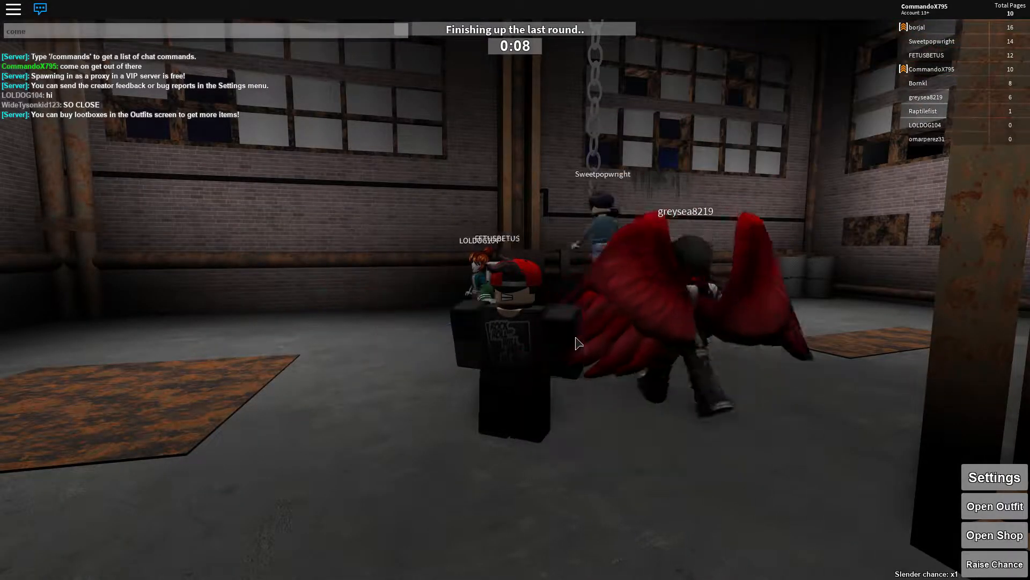
Send 'come on guys, next time look for the notes' in chat, then check and dismiss the Raise Chance prompt
{"action": "type", "text": "on guys,"}
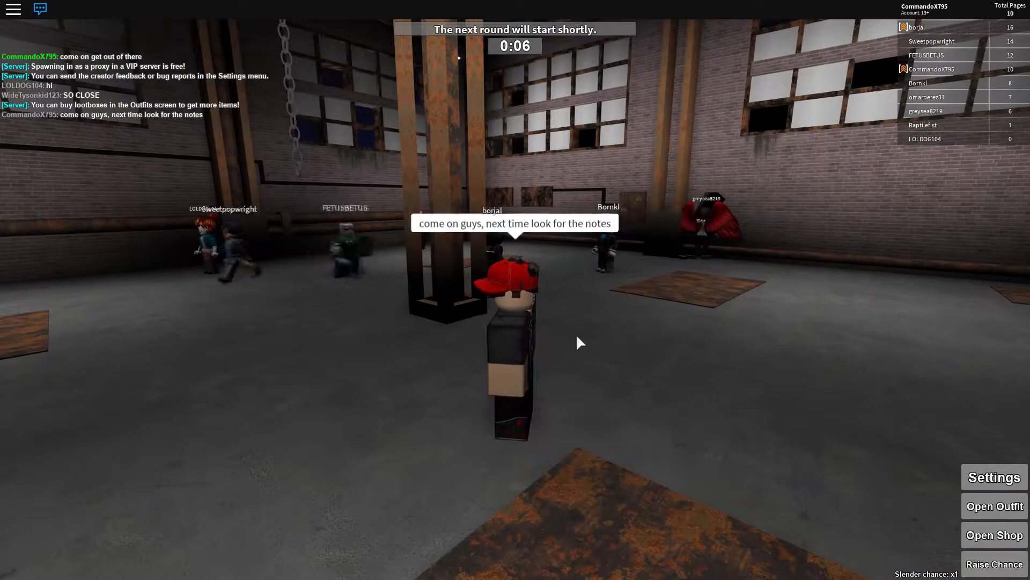
{"action": "left_click", "coordinate": [994, 563]}
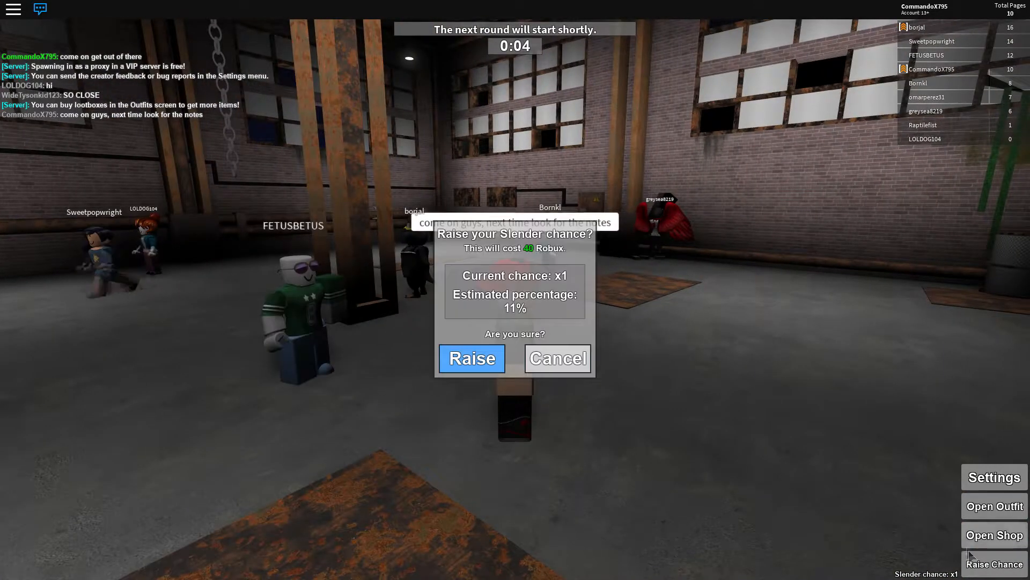
{"action": "left_click", "coordinate": [555, 358]}
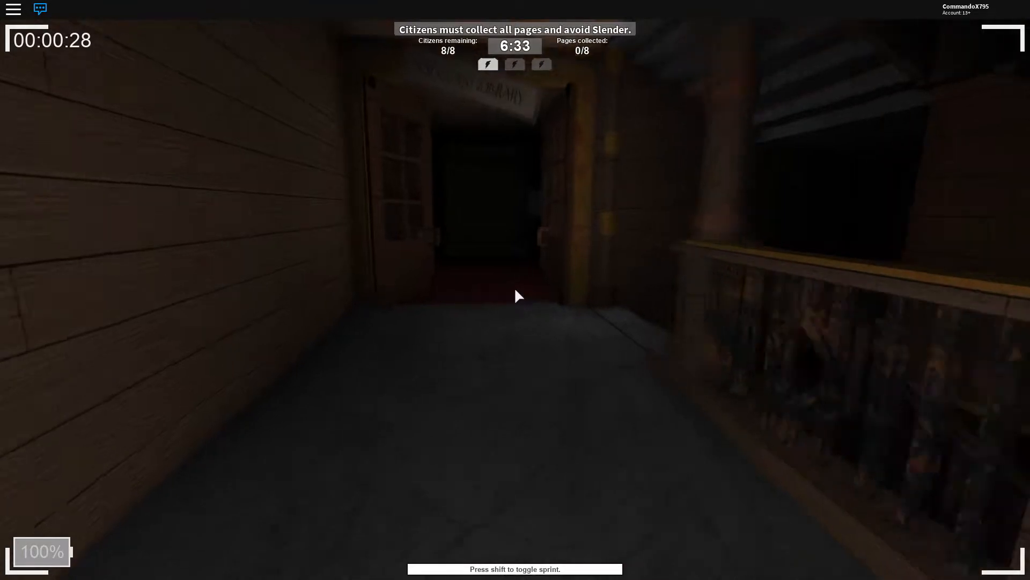
Move forward through the dark hallway as a citizen at the start of the round
{"action": "key", "text": "w"}
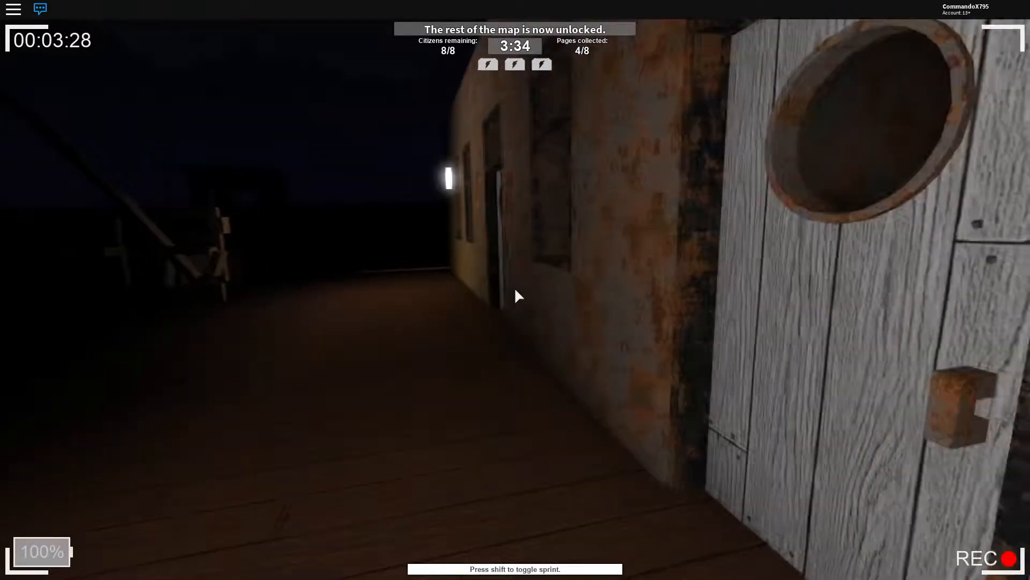
{"action": "mouse_move", "coordinate": [520, 296]}
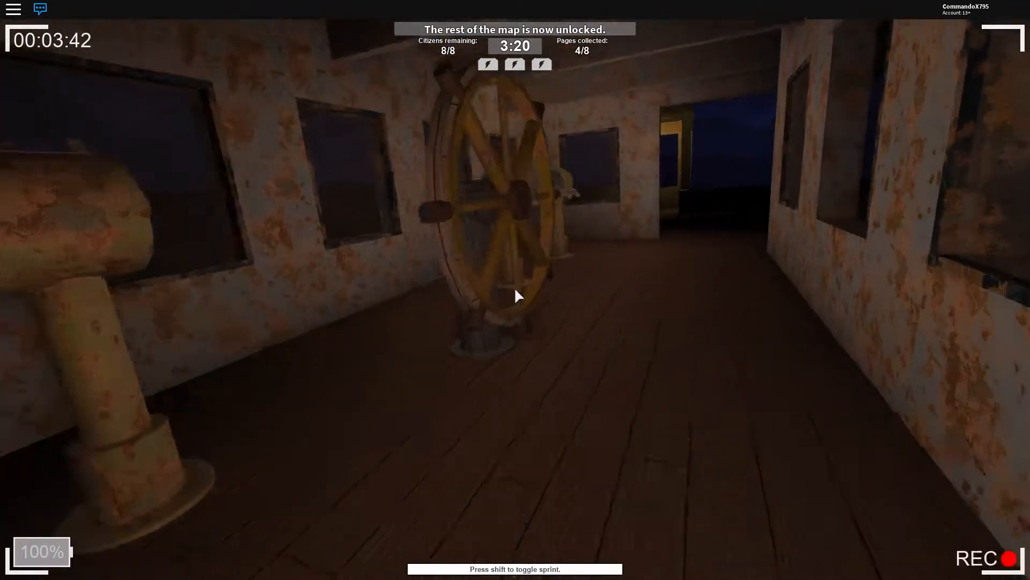
{"action": "mouse_move", "coordinate": [515, 296]}
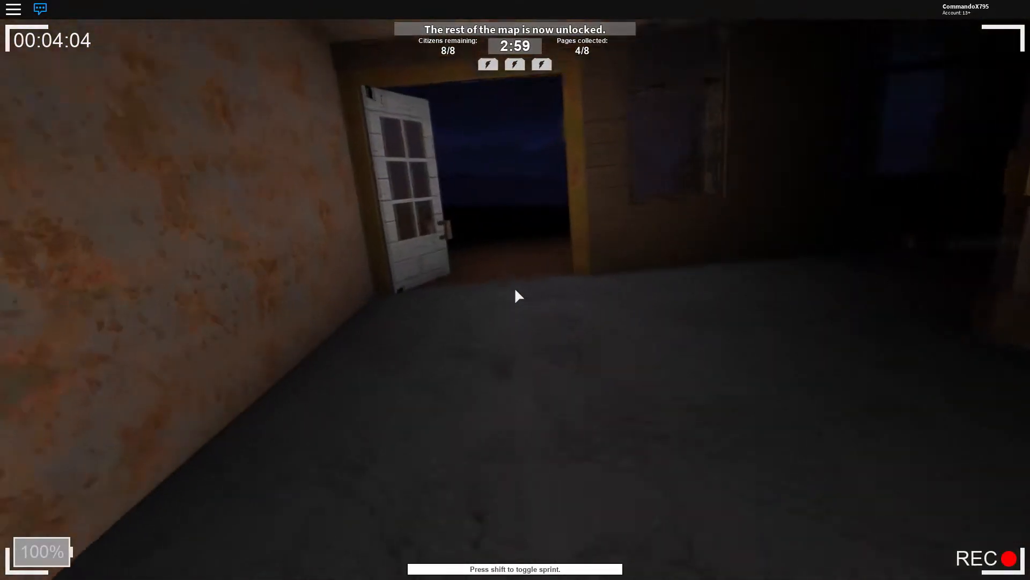
Walk forward past the ship's wheel into the dark interior room through the open door
{"action": "key", "text": "w"}
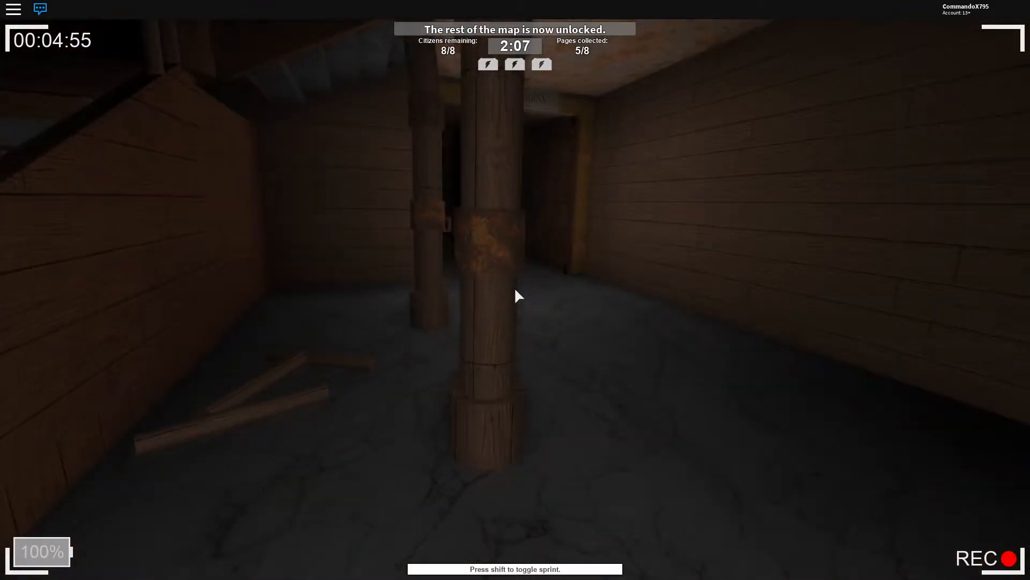
{"action": "mouse_move", "coordinate": [515, 297]}
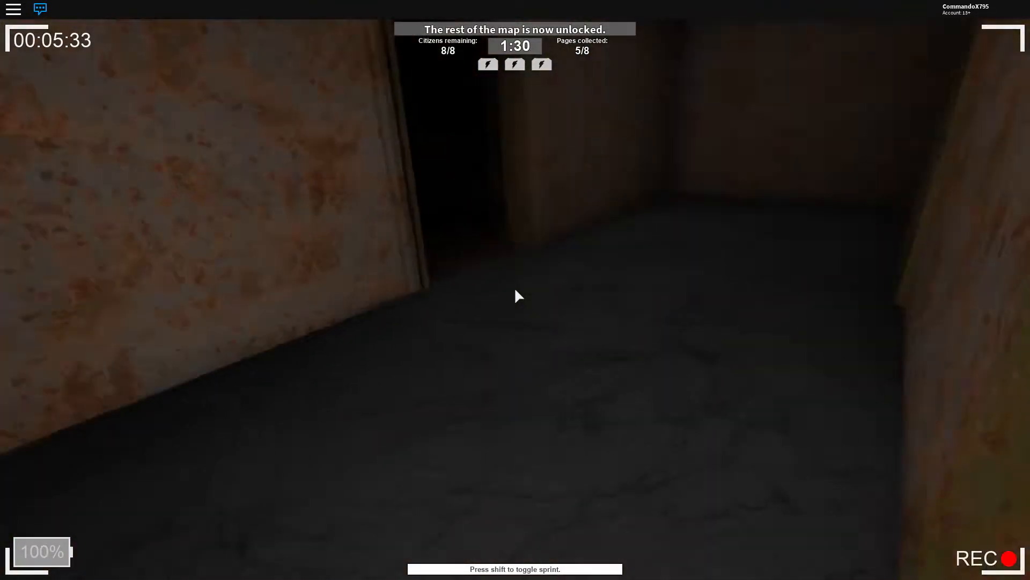
{"action": "mouse_move", "coordinate": [515, 296]}
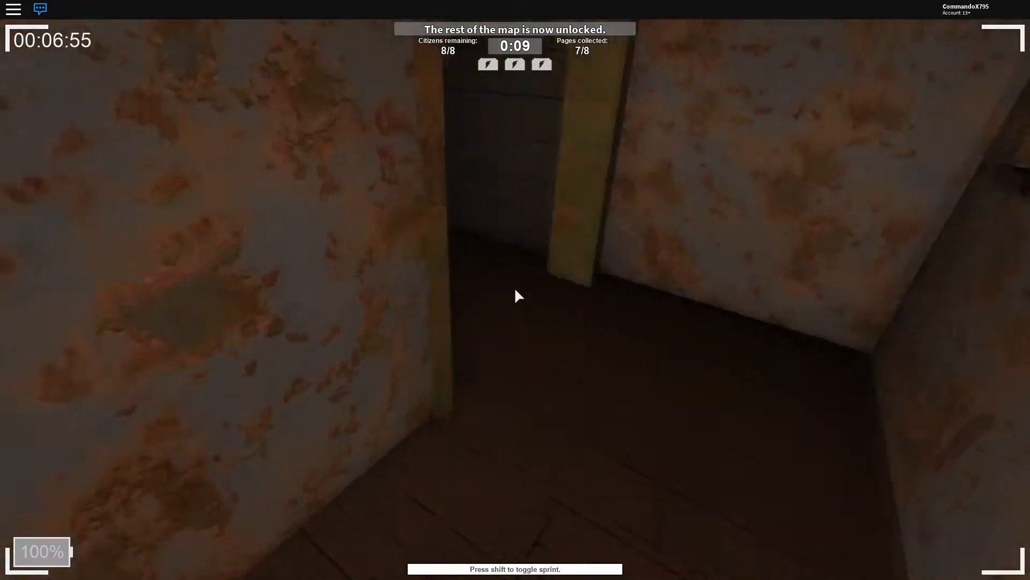
{"action": "mouse_move", "coordinate": [515, 295]}
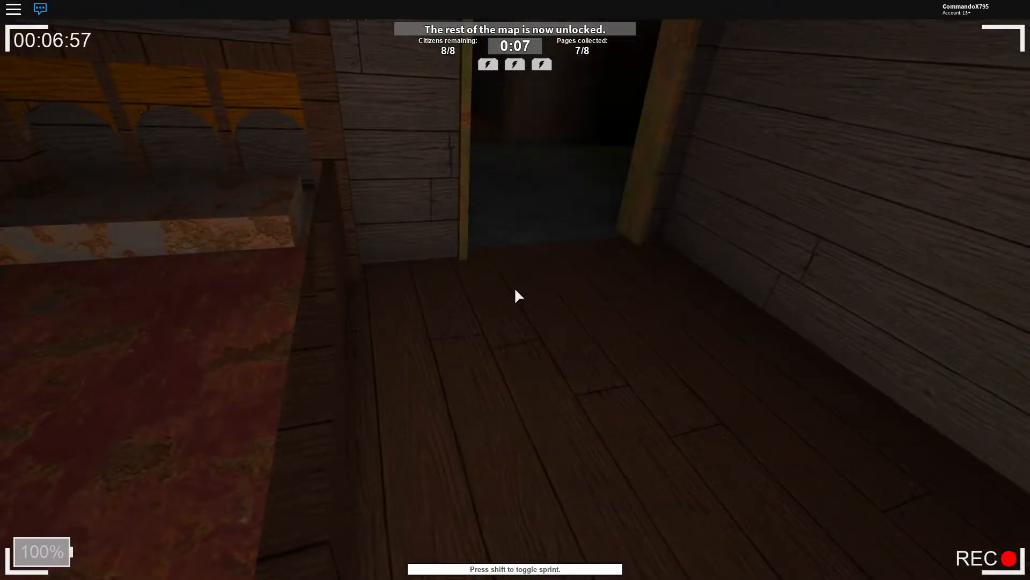
{"action": "mouse_move", "coordinate": [517, 296]}
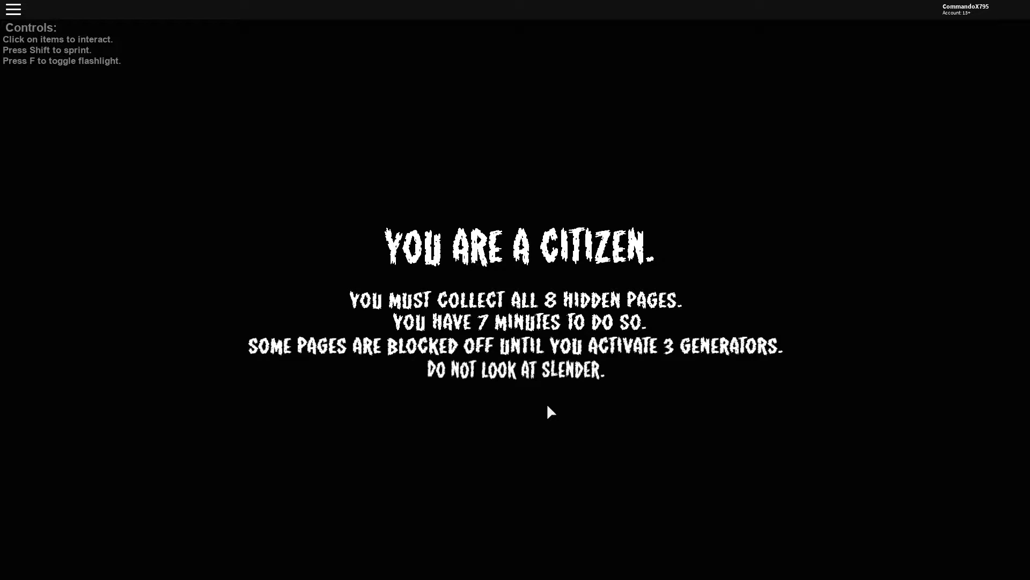
{"action": "mouse_move", "coordinate": [557, 356]}
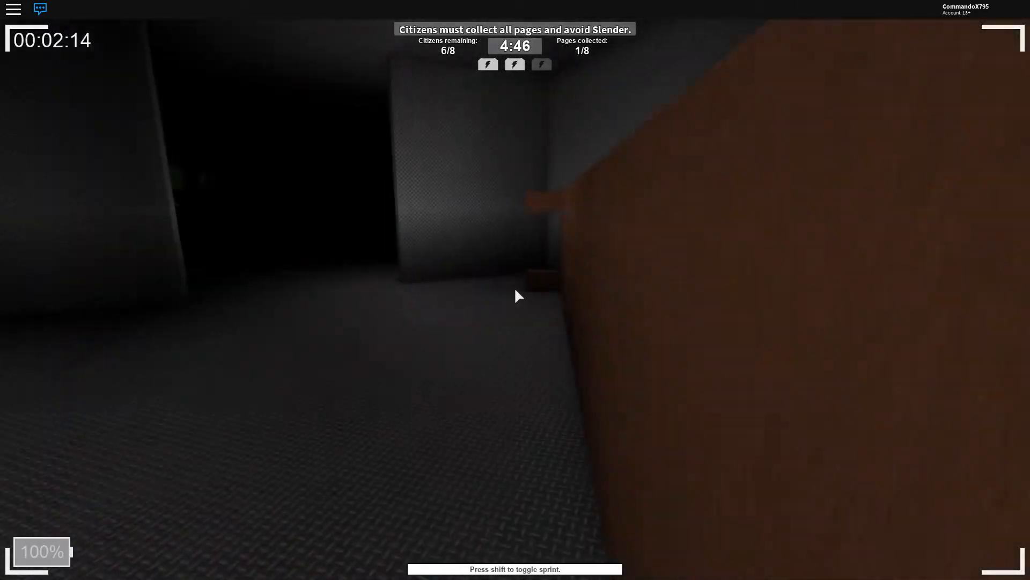
{"action": "mouse_move", "coordinate": [515, 296]}
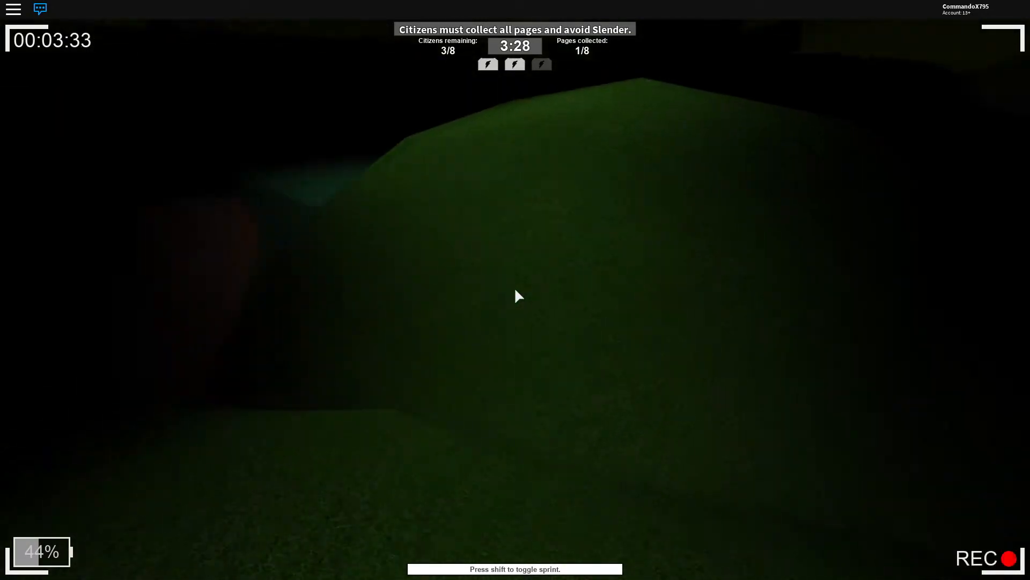
{"action": "mouse_move", "coordinate": [515, 296]}
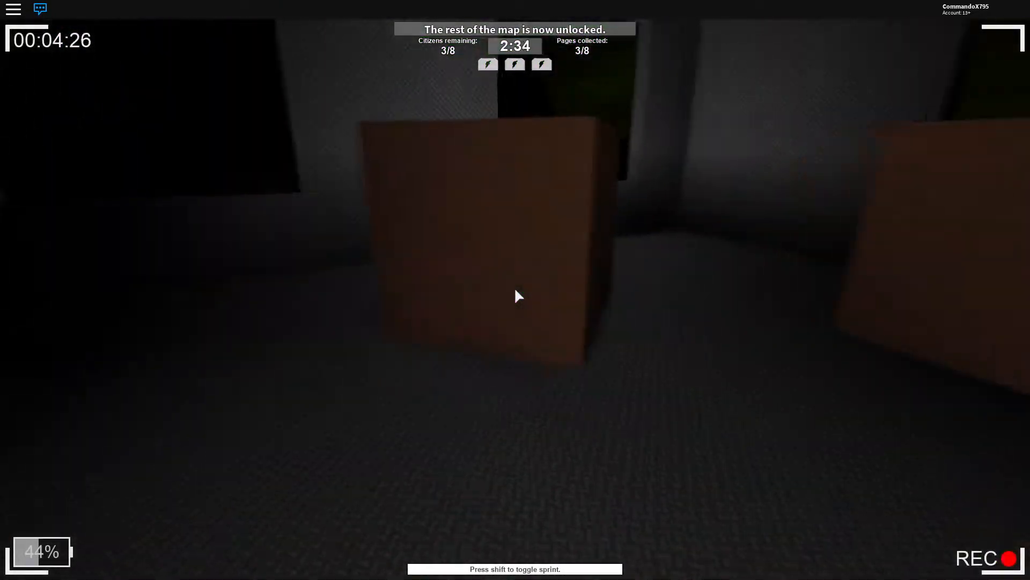
{"action": "mouse_move", "coordinate": [515, 296]}
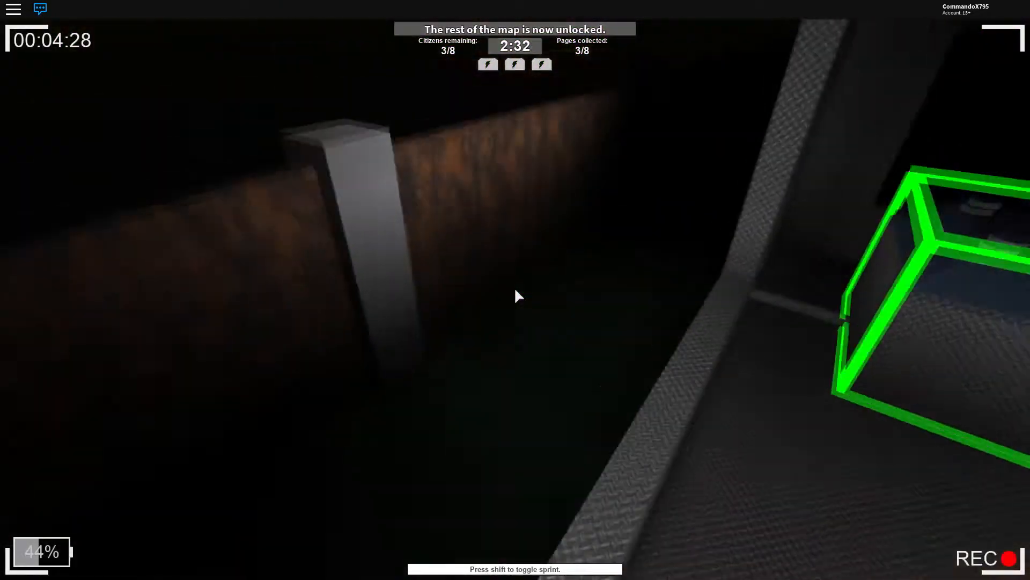